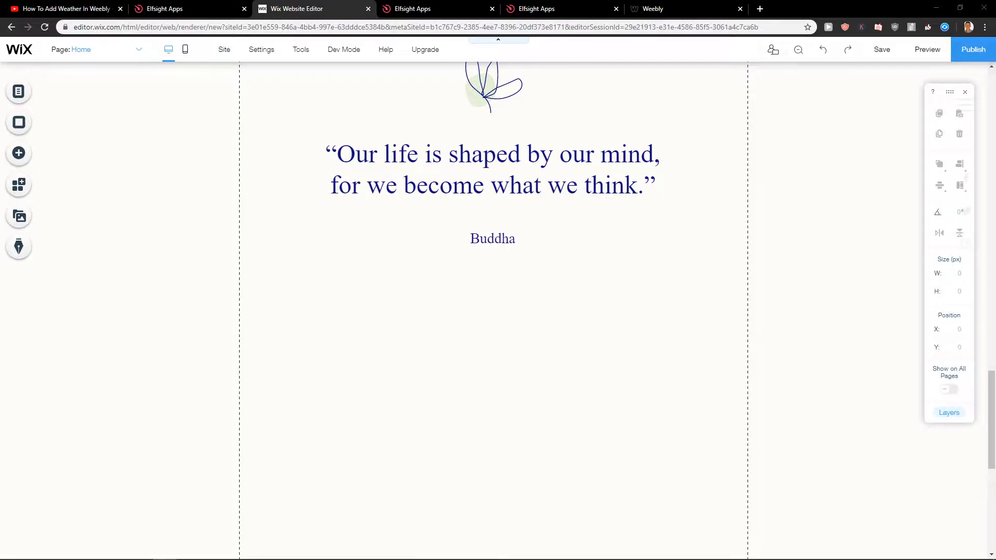
- Switch from the Wix page editor to the YouTube video description with the Elfsight link
{"action": "left_click", "coordinate": [63, 9]}
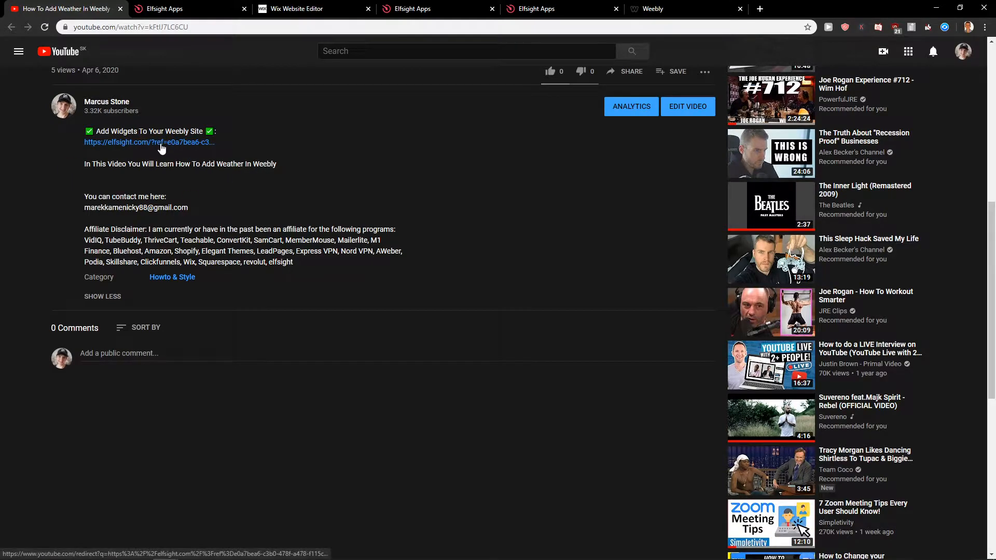
- Follow the Elfsight link, glance at Sign Up Free, and return to the Elfsight homepage
{"action": "left_click", "coordinate": [148, 142]}
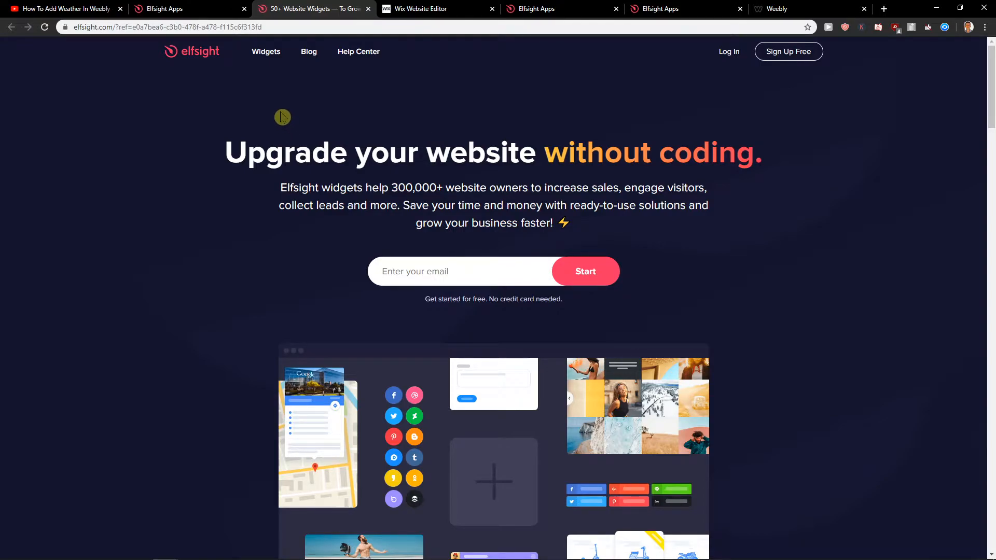
{"action": "left_click", "coordinate": [788, 52]}
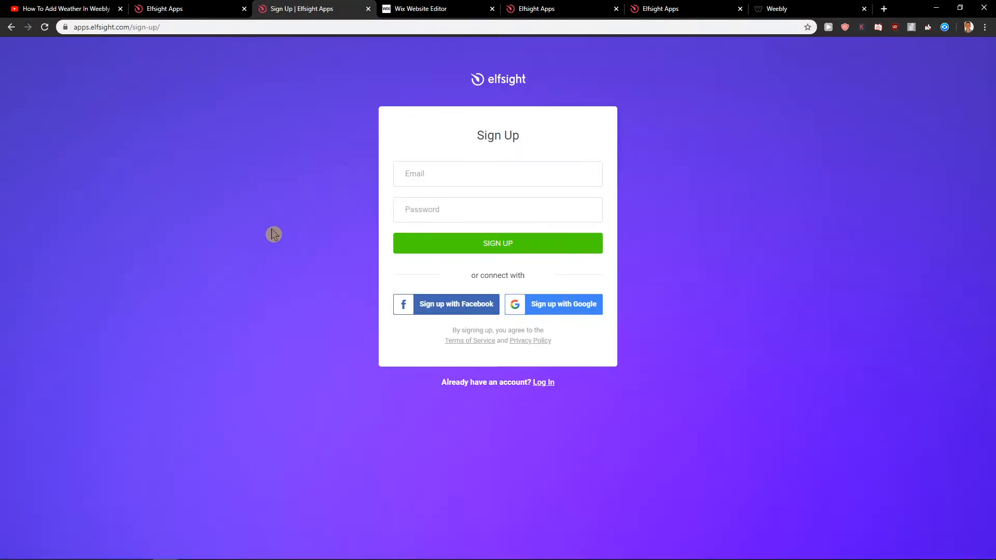
{"action": "left_click", "coordinate": [497, 173]}
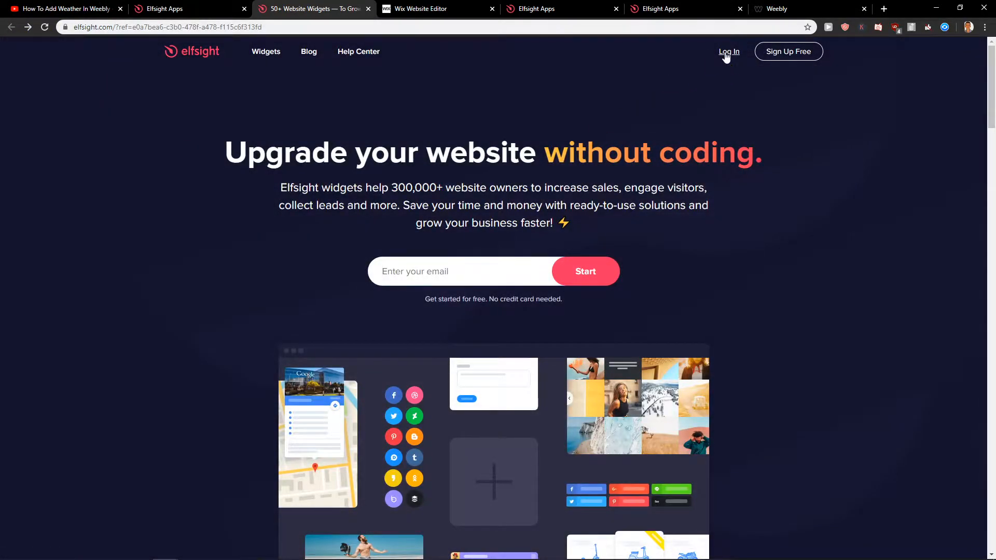
- Log in to Elfsight and start a new Etsy Reviews widget showing the shop's reviews
{"action": "left_click", "coordinate": [728, 52]}
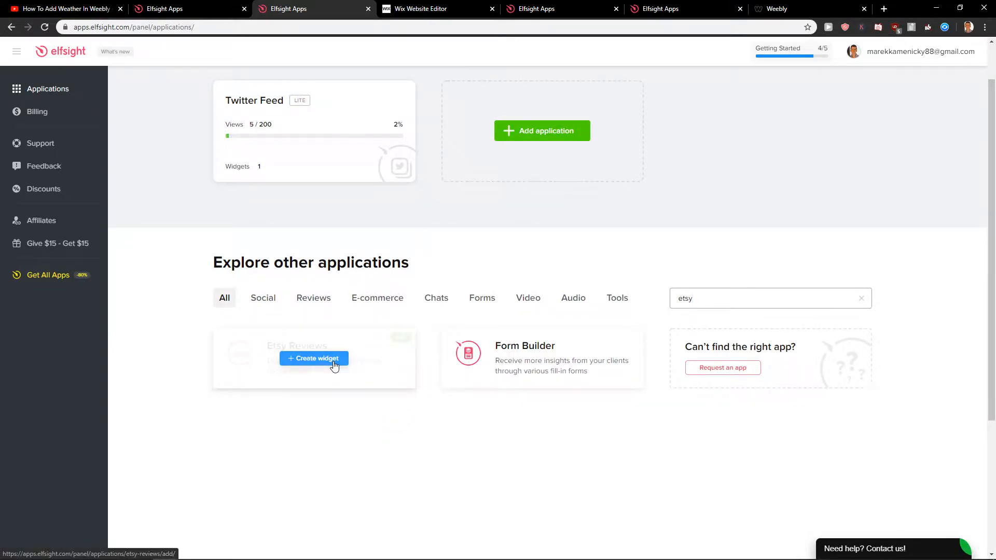
{"action": "left_click", "coordinate": [313, 358]}
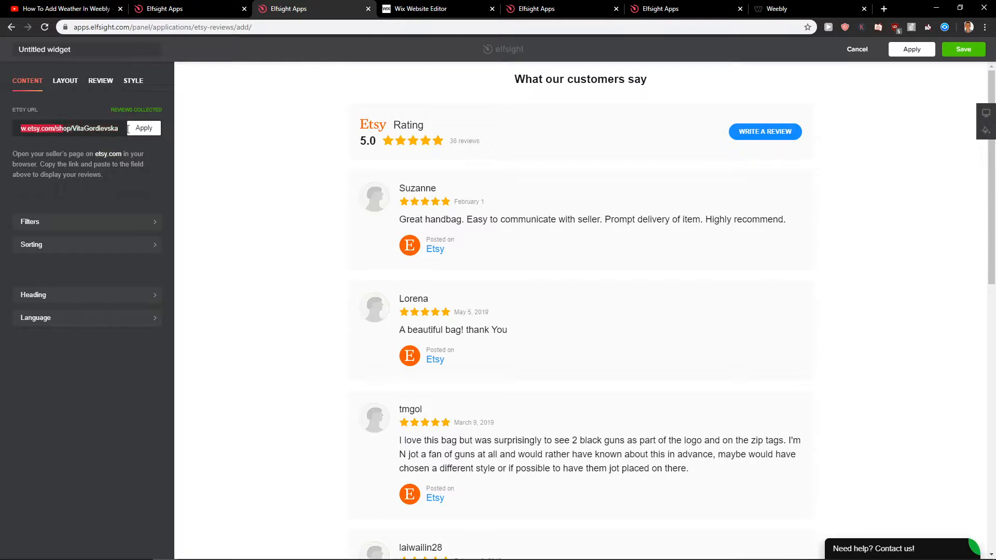
- Preview the Masonry layout, keep the List layout with classic review cards, and save
{"action": "left_click", "coordinate": [64, 79]}
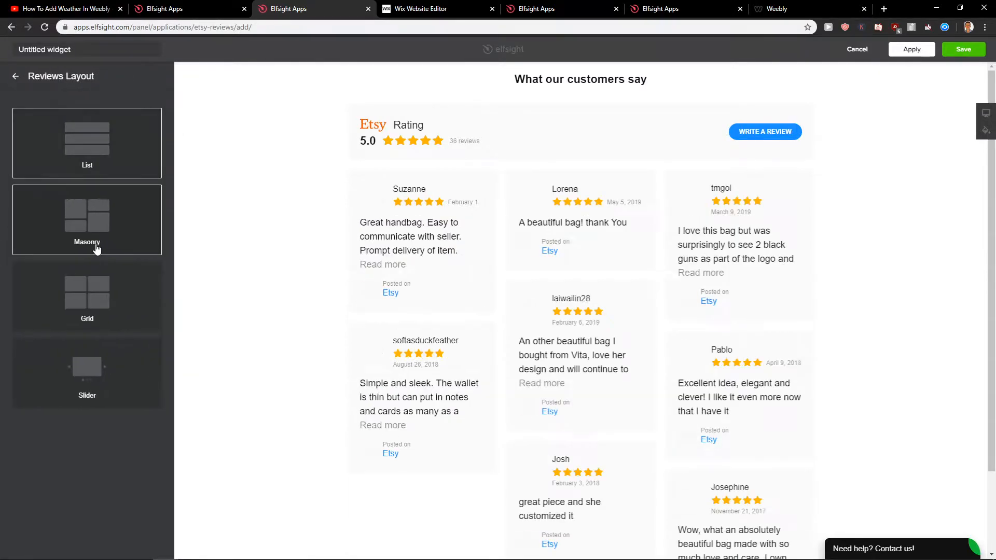
{"action": "left_click", "coordinate": [88, 143]}
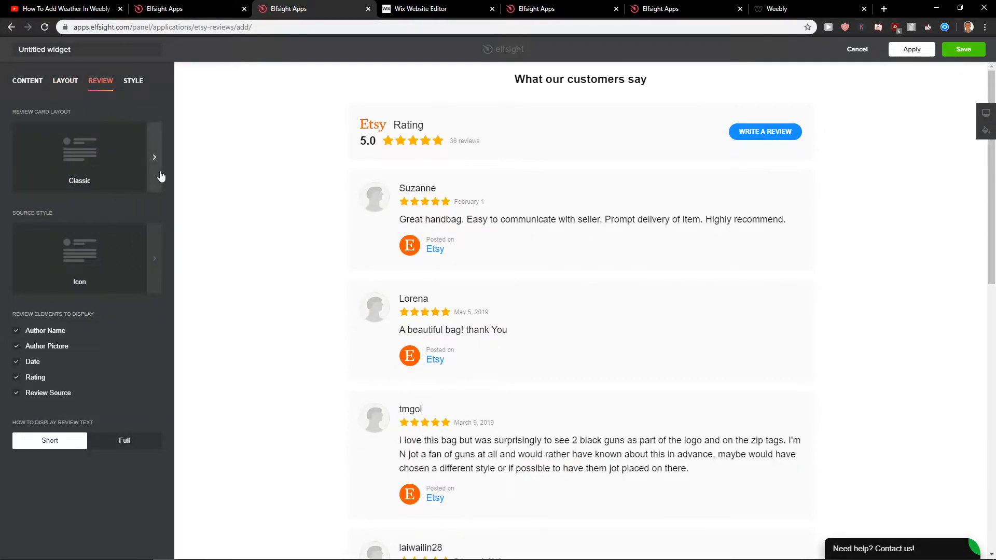
{"action": "left_click", "coordinate": [155, 157]}
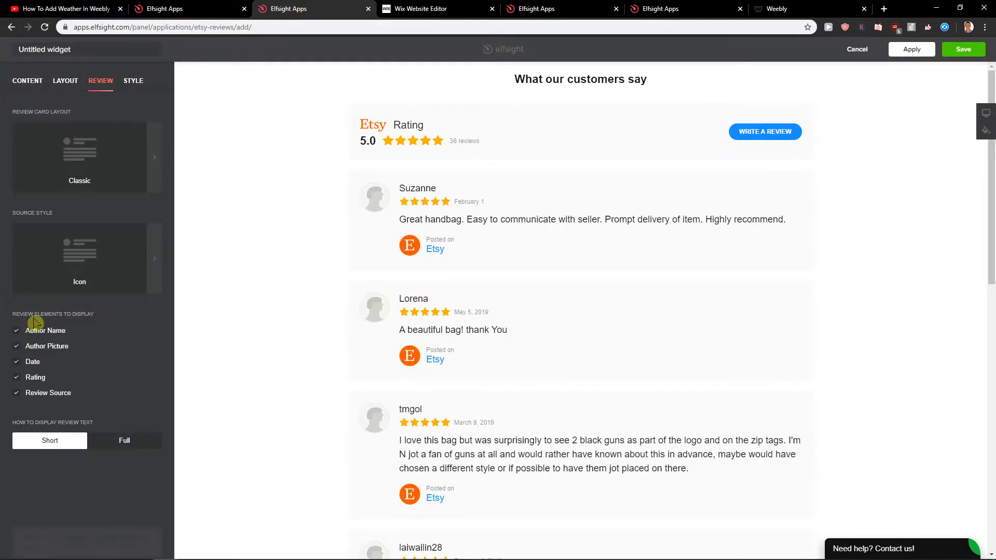
{"action": "left_click", "coordinate": [963, 49]}
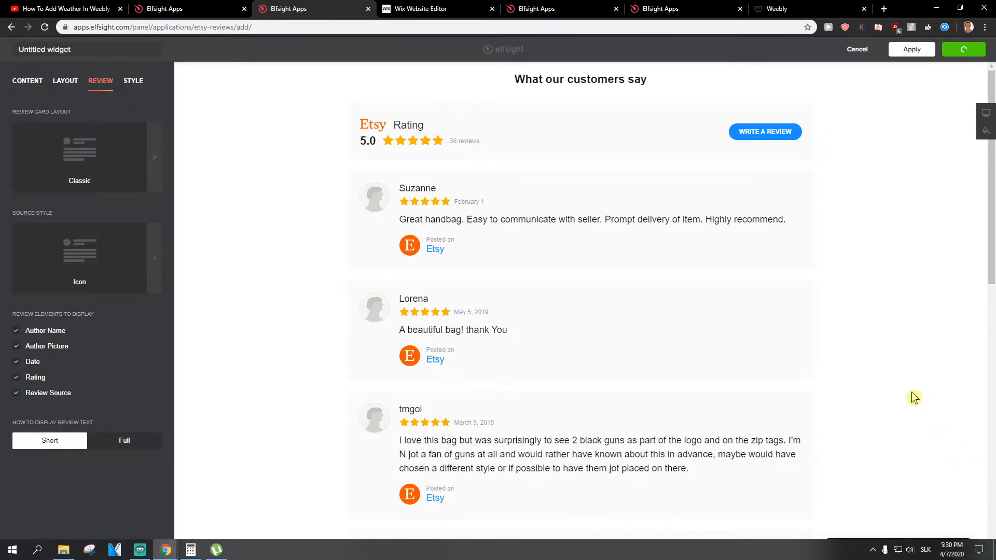
- Compare the All Apps Pack, then select the free Lite single-app plan for Etsy Reviews
{"action": "left_click", "coordinate": [911, 48]}
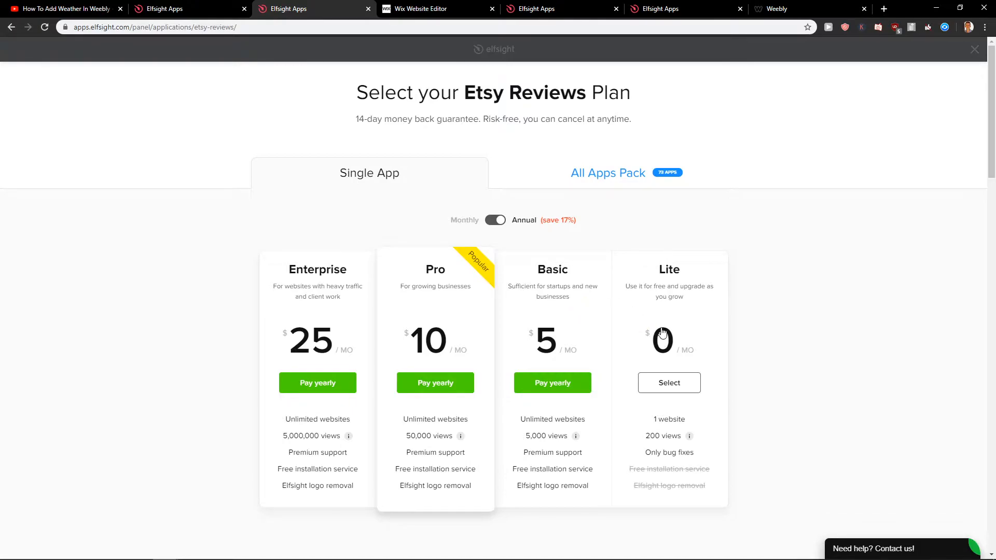
{"action": "left_click", "coordinate": [607, 174]}
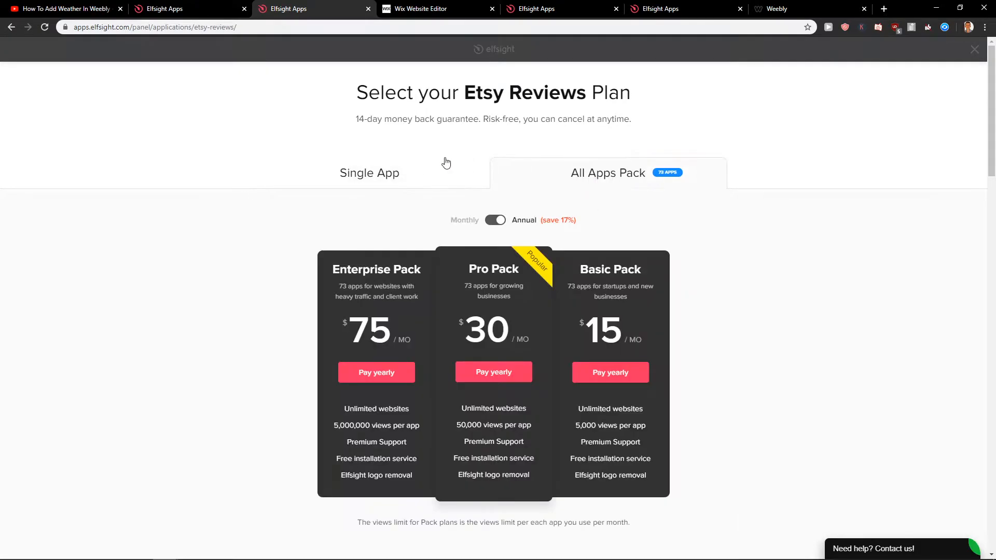
{"action": "left_click", "coordinate": [370, 172]}
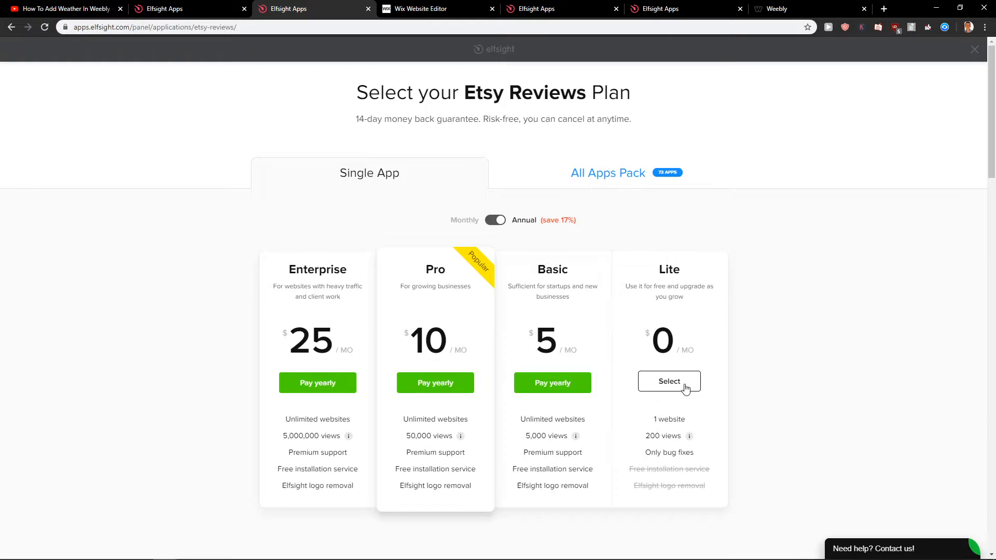
{"action": "left_click", "coordinate": [668, 382]}
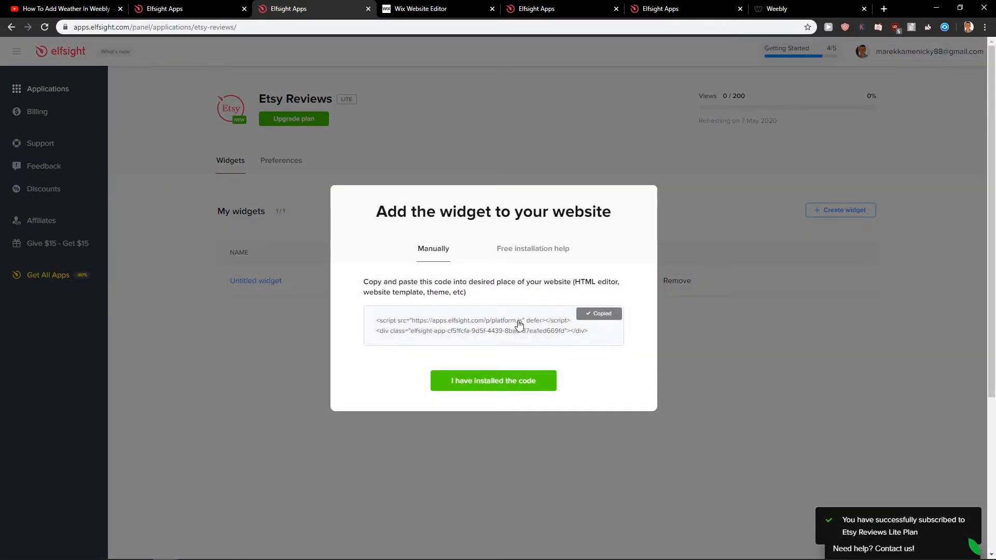
- Back in Wix, add an HTML iframe embed element below the Buddha quote
{"action": "left_click", "coordinate": [419, 8]}
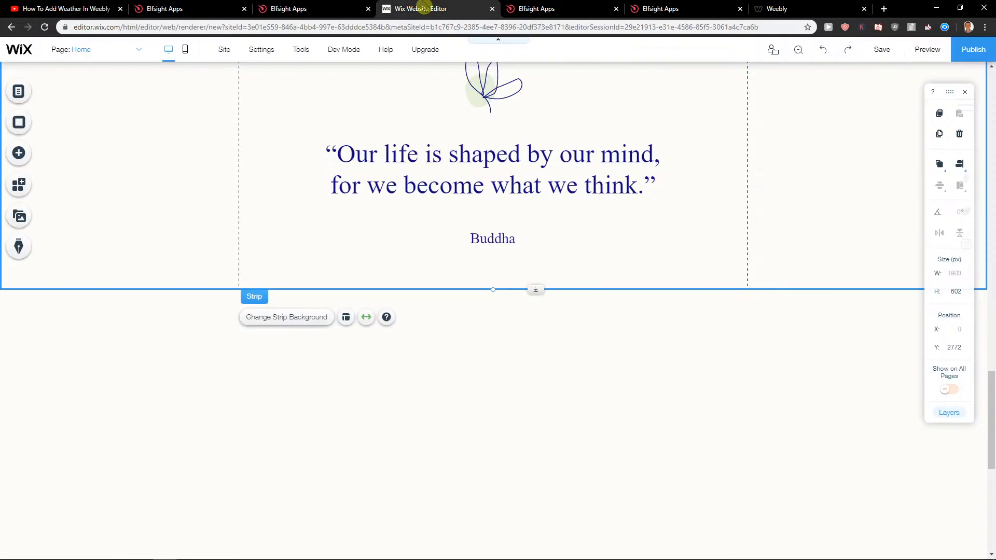
{"action": "scroll", "scroll_direction": "down", "scroll_amount": 3}
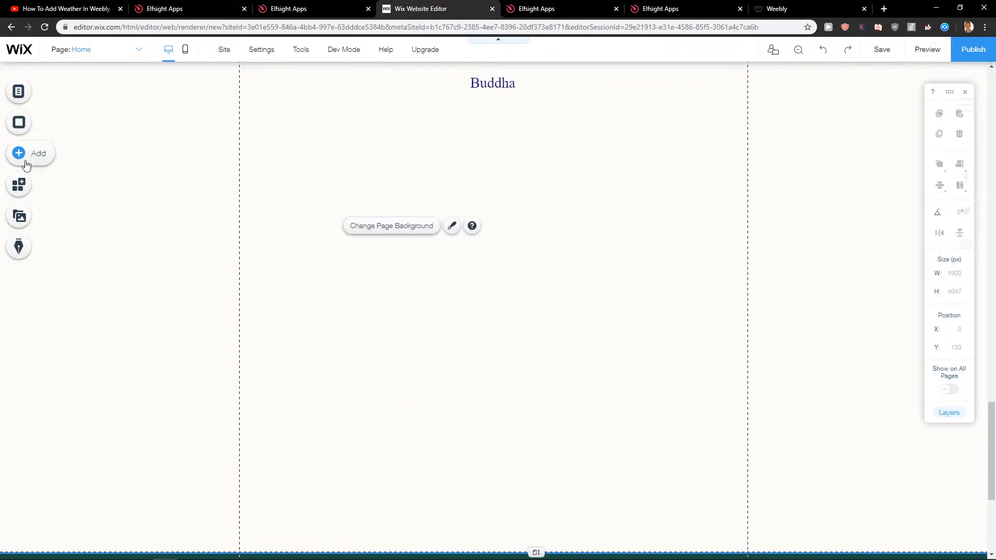
{"action": "left_click", "coordinate": [30, 153]}
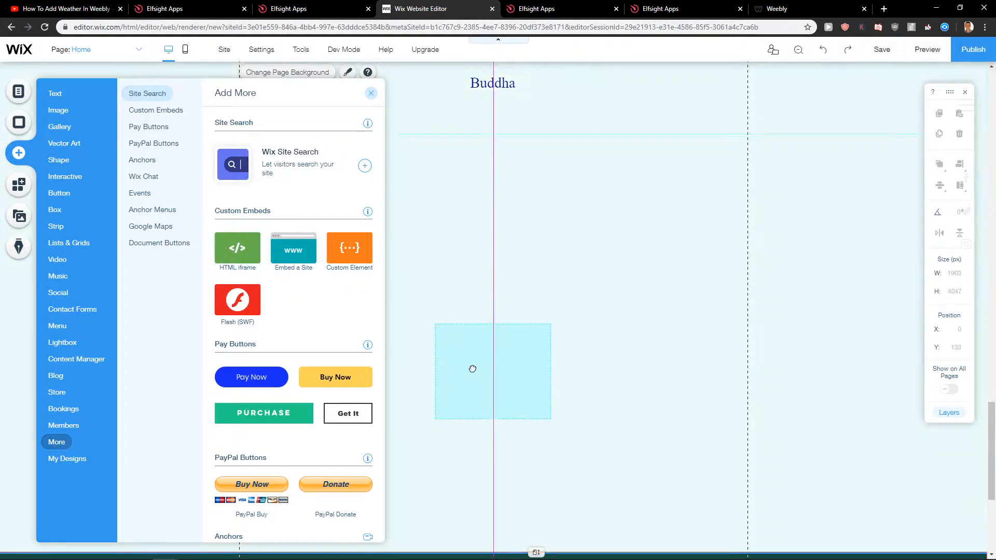
{"action": "left_click", "coordinate": [237, 248]}
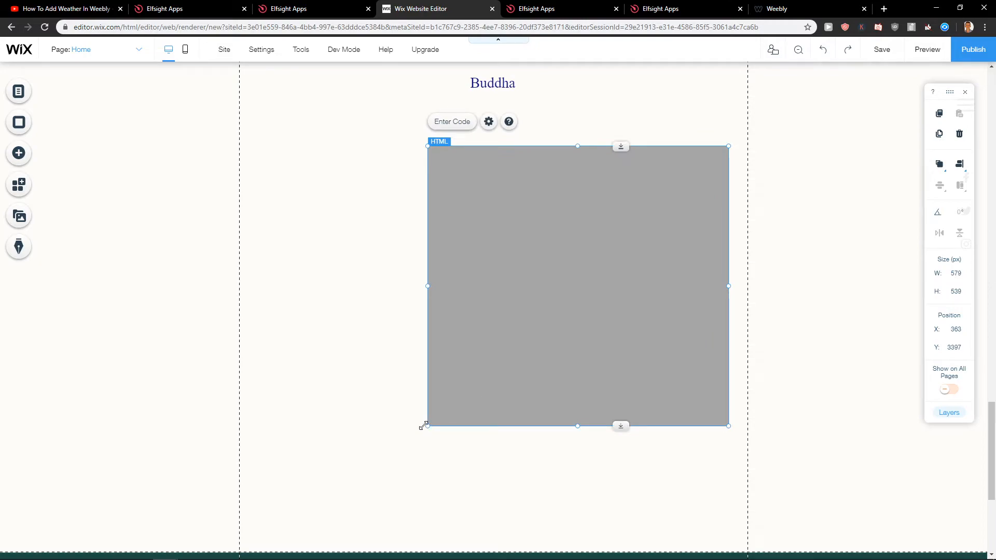
- Enter the Elfsight embed code so the Etsy reviews list appears in the HTML element
{"action": "left_click", "coordinate": [487, 122]}
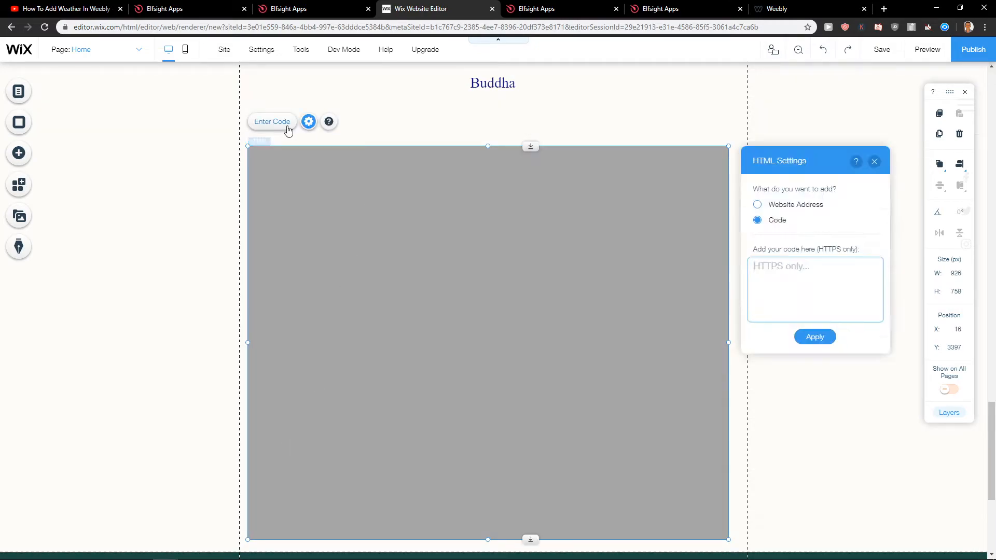
{"action": "left_click", "coordinate": [814, 337]}
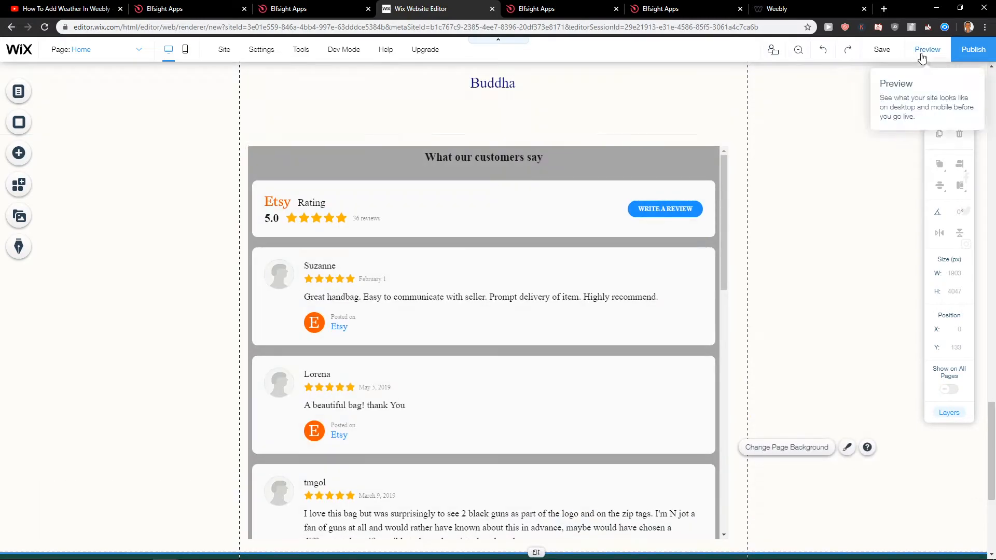
- Stretch the reviews embed to about 1511 px tall so more reviews show
{"action": "left_click", "coordinate": [926, 50]}
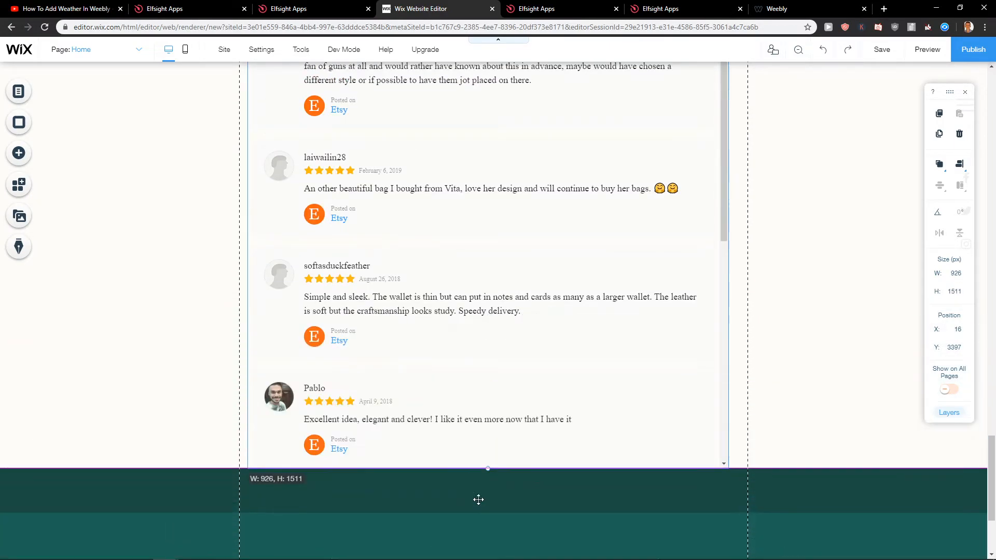
{"action": "scroll", "scroll_direction": "down", "scroll_amount": 3}
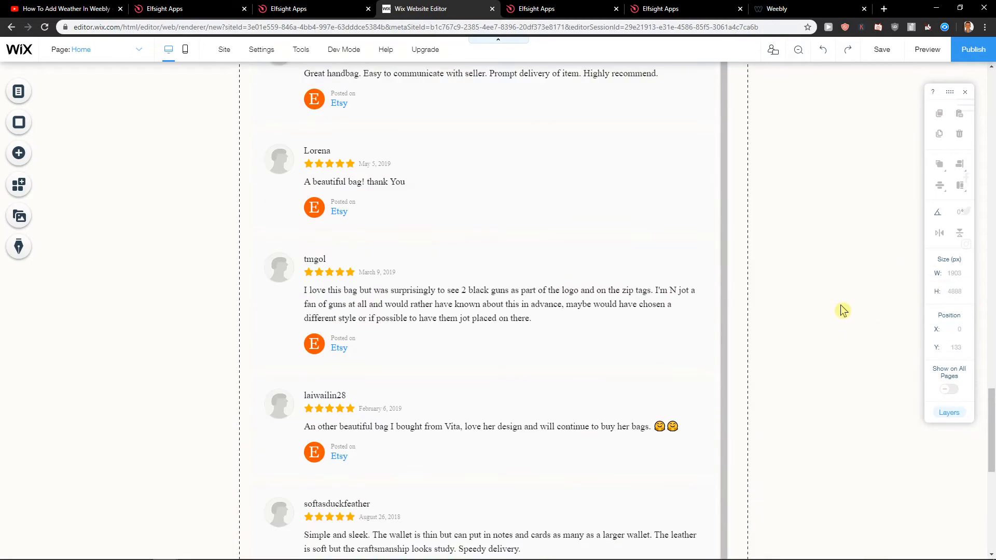
{"action": "scroll", "scroll_direction": "down", "scroll_amount": 3}
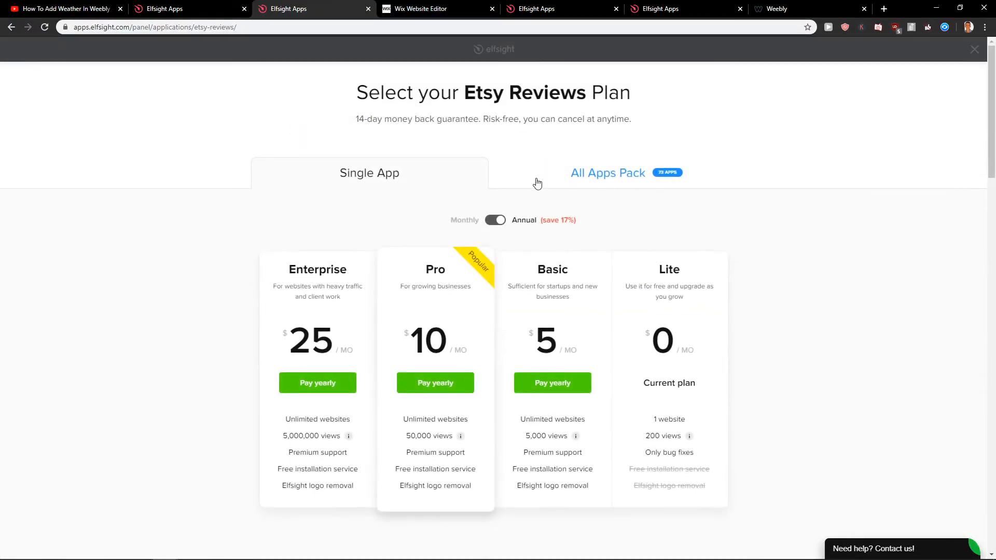
- Close the plan selection page and return to Elfsight's My applications dashboard
{"action": "left_click", "coordinate": [607, 174]}
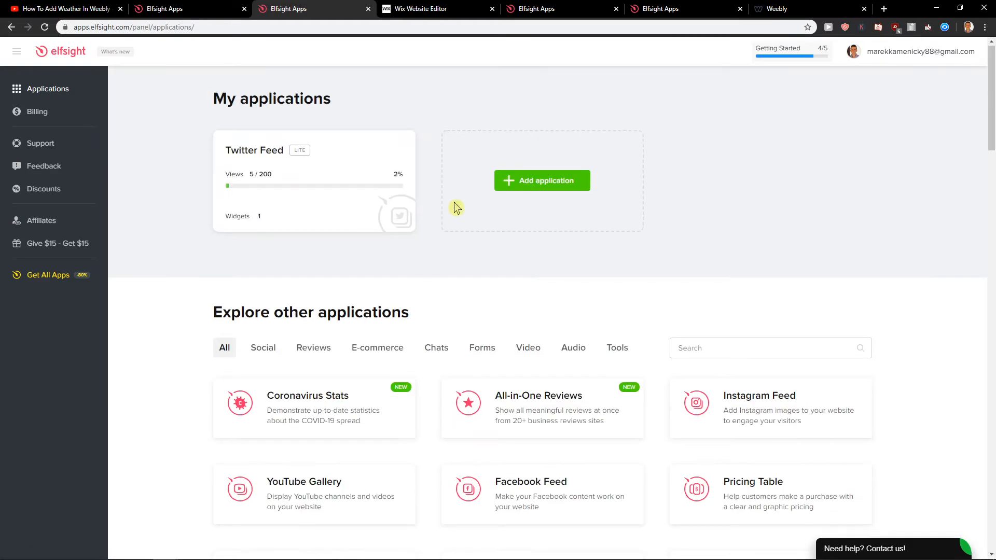
{"action": "scroll", "scroll_direction": "down", "scroll_amount": 3}
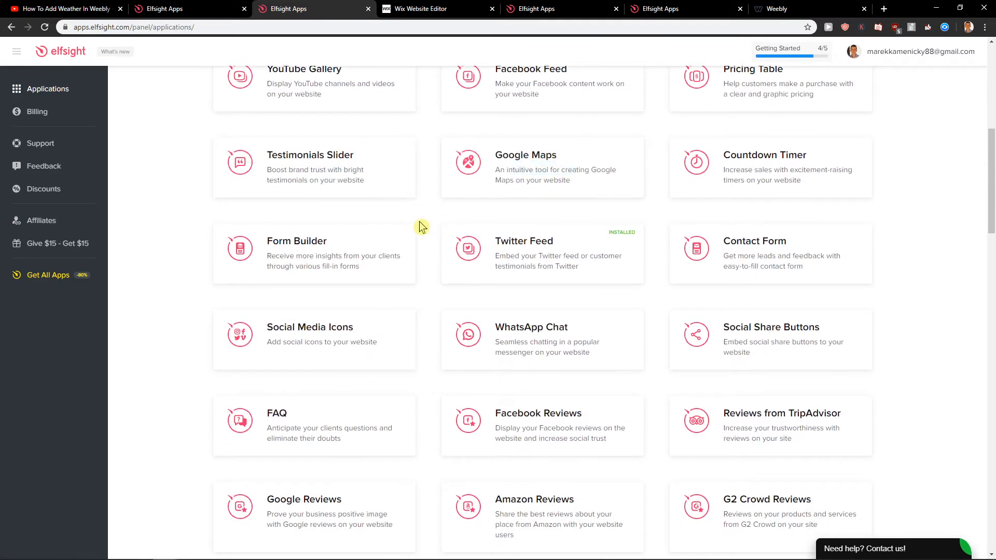
{"action": "scroll", "scroll_direction": "down", "scroll_amount": 3}
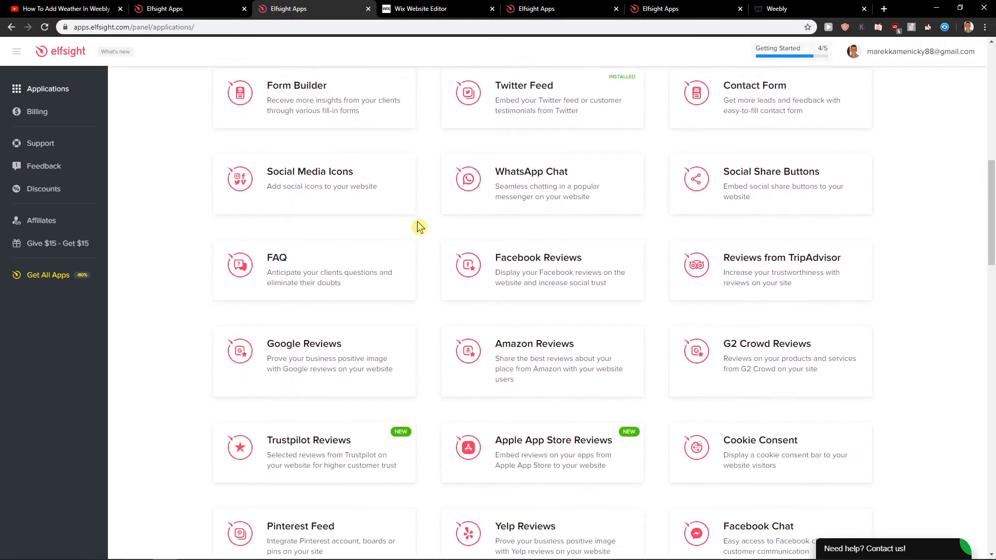
{"action": "scroll", "scroll_direction": "down", "scroll_amount": 3}
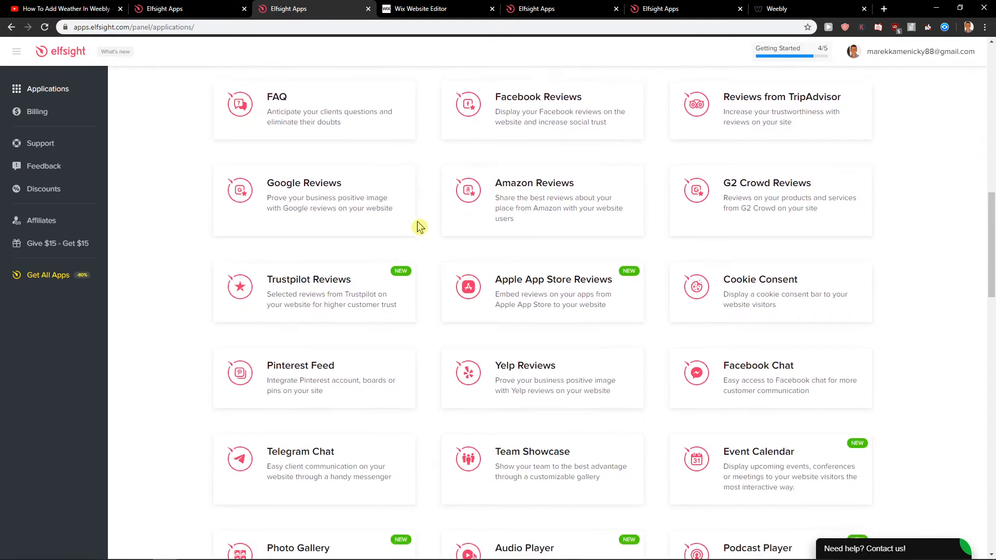
{"action": "scroll", "scroll_direction": "down", "scroll_amount": 3}
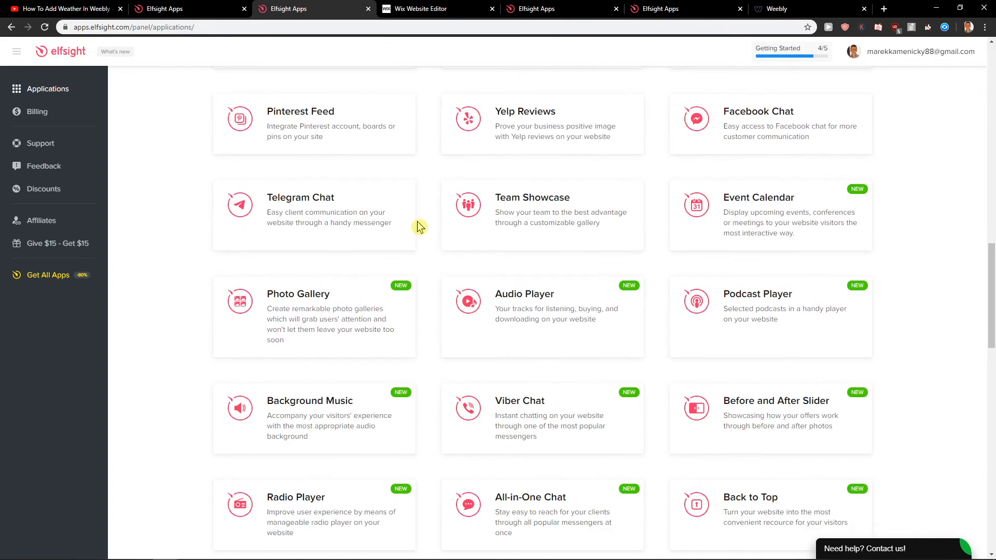
{"action": "scroll", "scroll_direction": "down", "scroll_amount": 3}
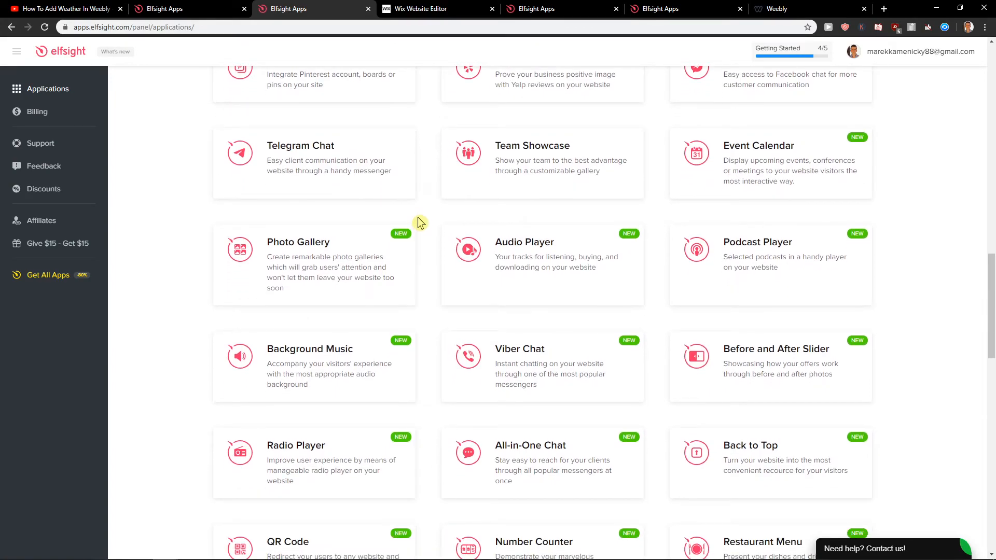
{"action": "scroll", "scroll_direction": "down", "scroll_amount": 3}
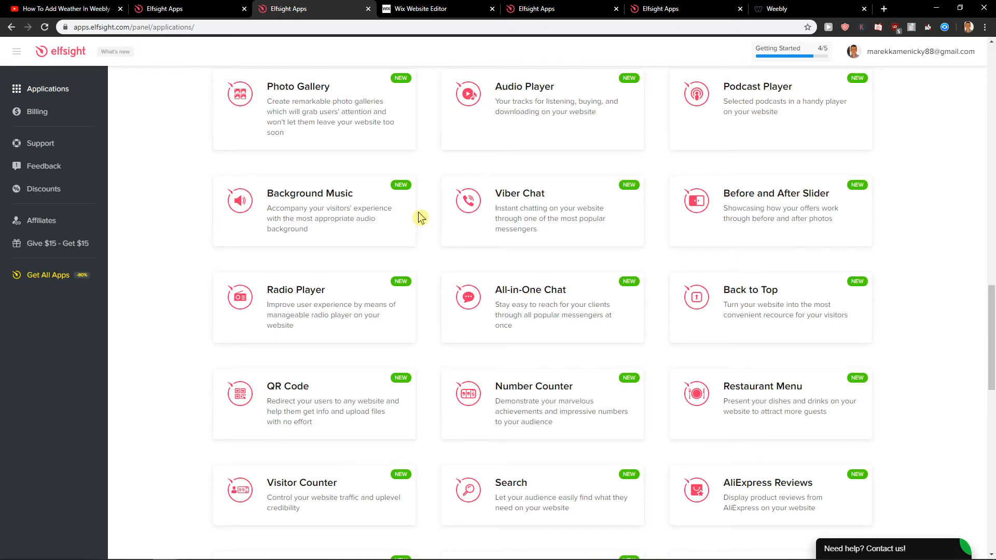
{"action": "scroll", "scroll_direction": "down", "scroll_amount": 3}
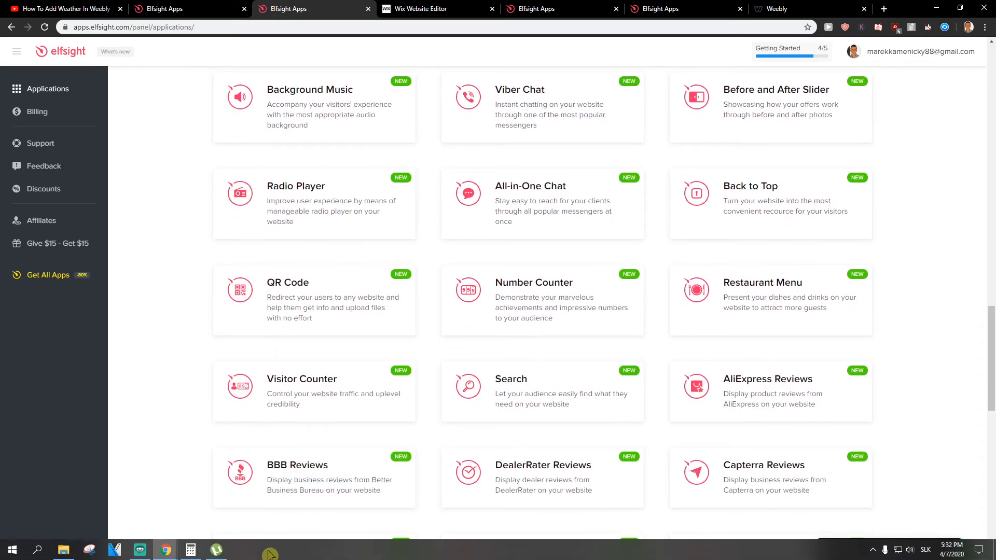
{"action": "scroll", "scroll_direction": "up", "scroll_amount": 3}
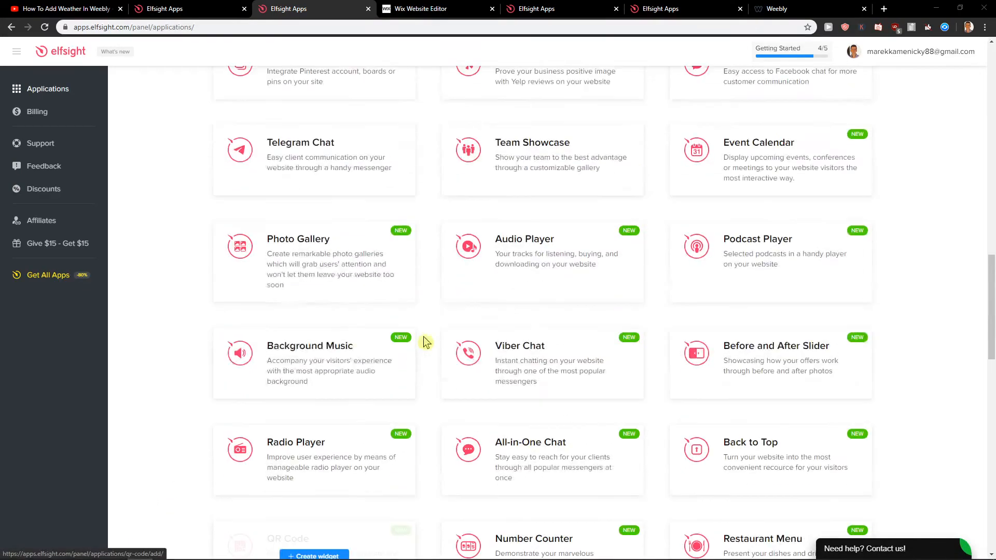